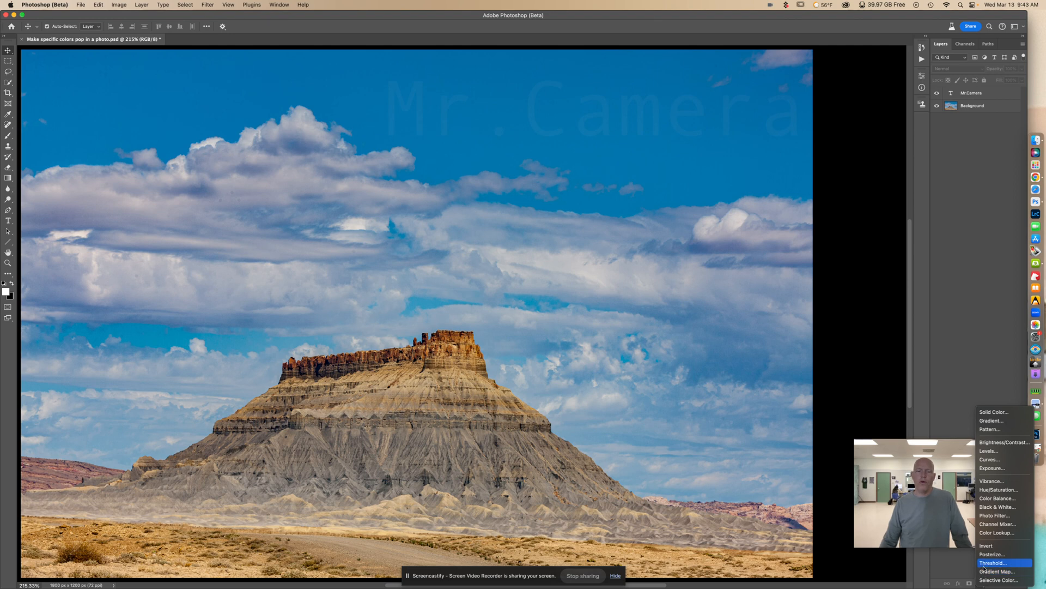
mouse_move(1001, 490)
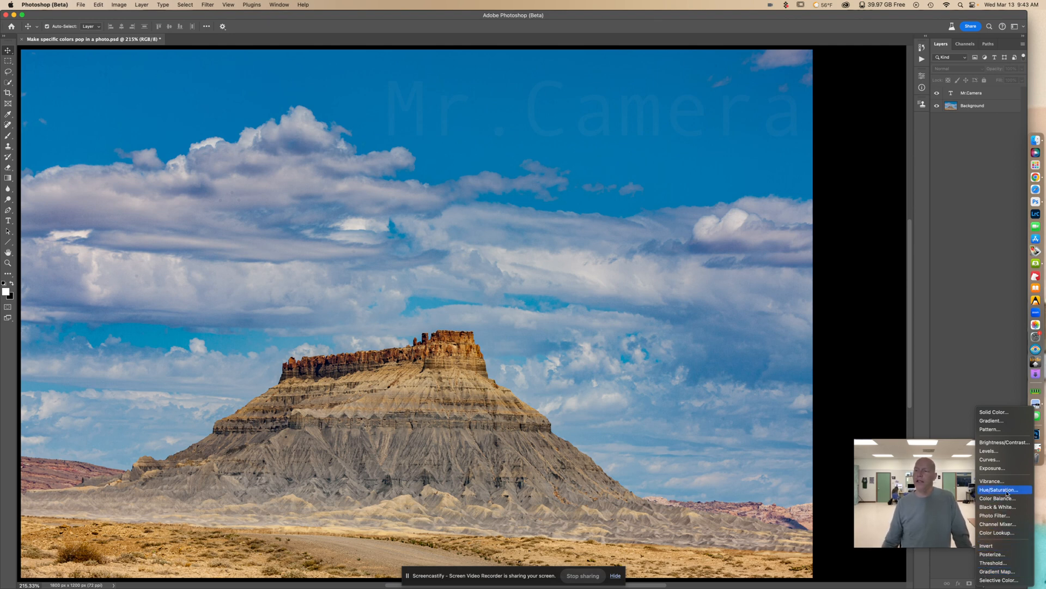
Add a Hue/Saturation adjustment layer above the landscape photo.
left_click(998, 489)
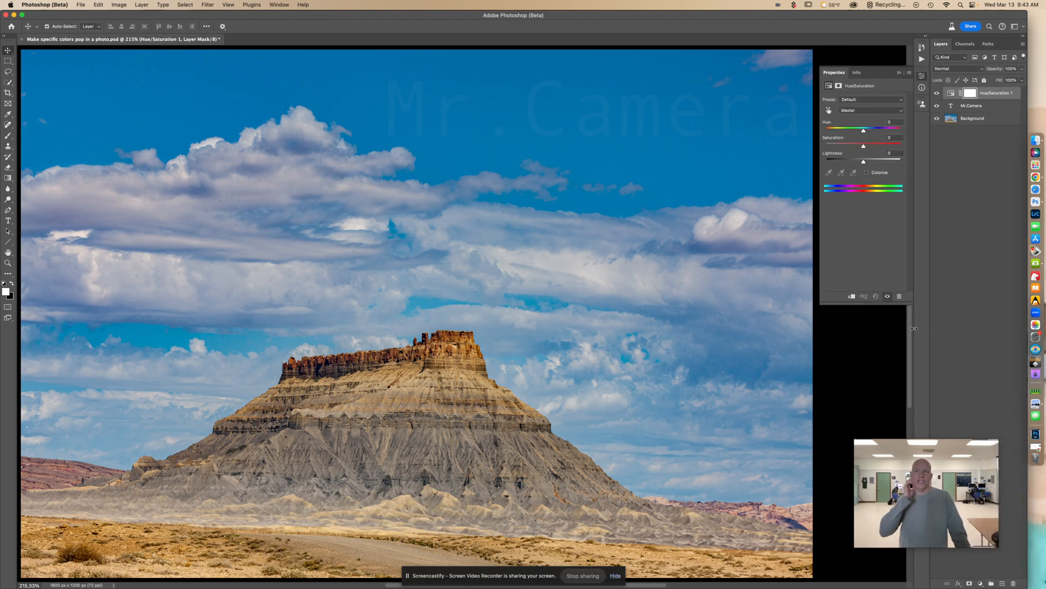
mouse_move(890, 206)
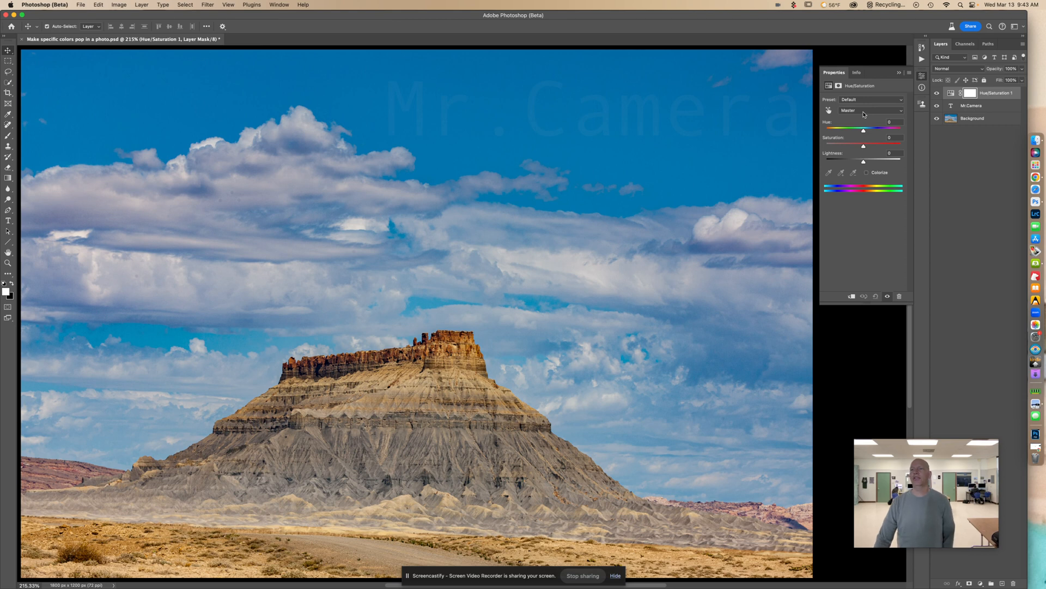
Target the Cyans range and shift its hue toward a deeper blue for the sky.
left_click(871, 110)
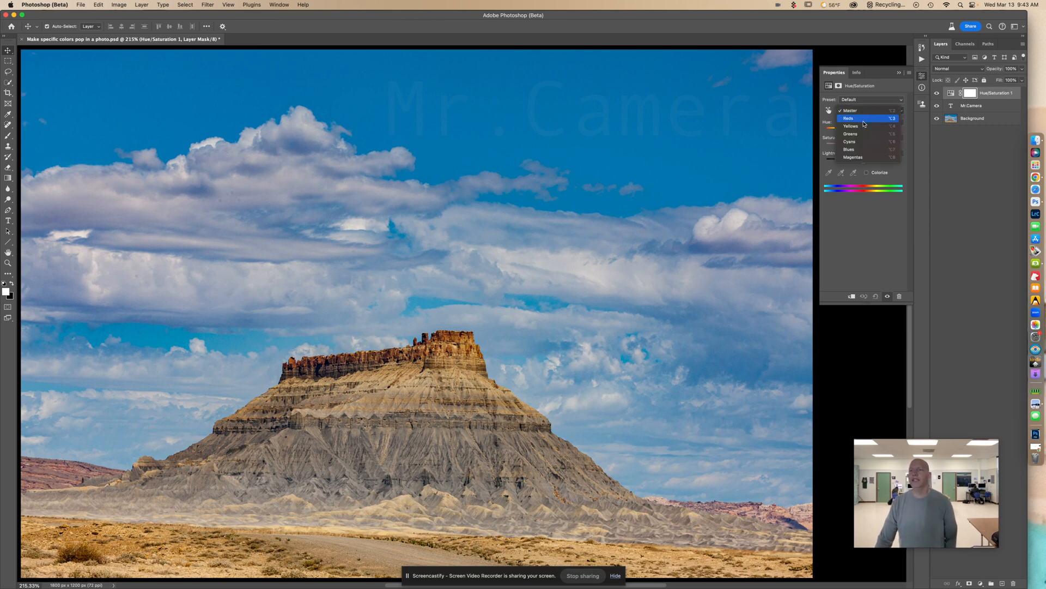
mouse_move(864, 142)
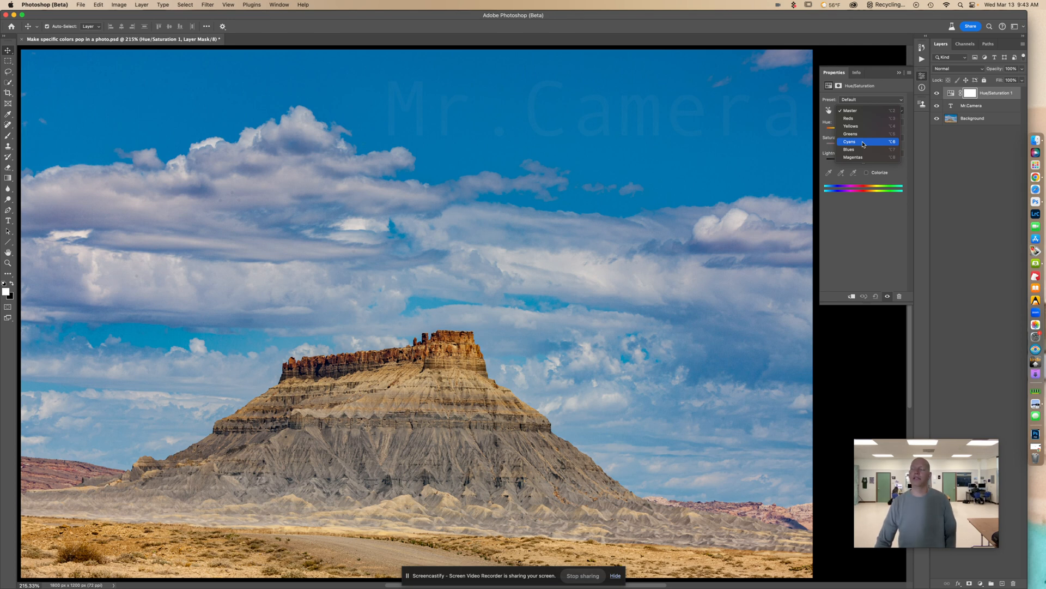
left_click(849, 141)
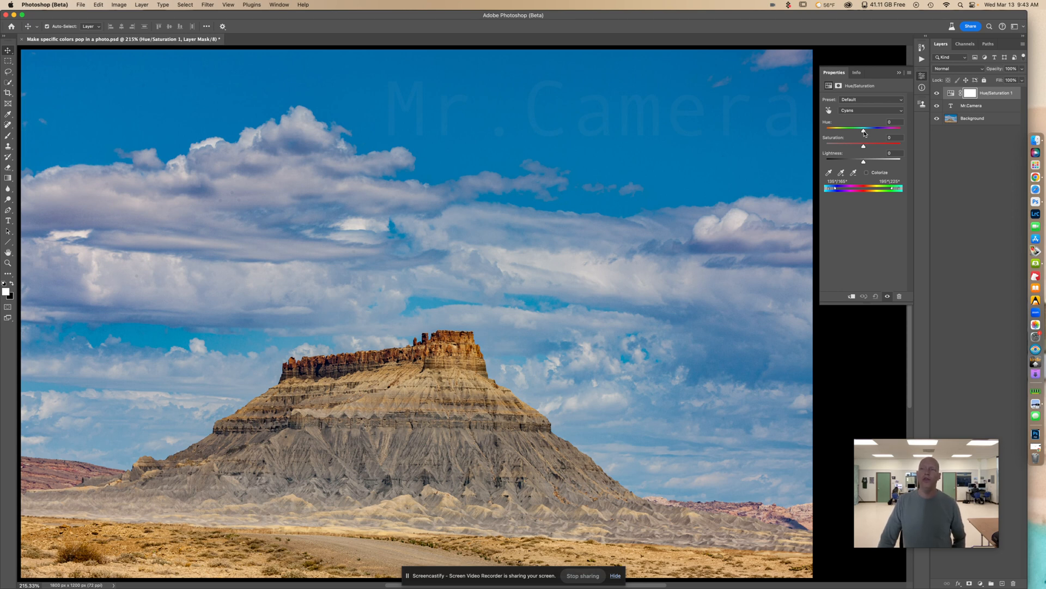
left_click_drag(863, 131, 867, 130)
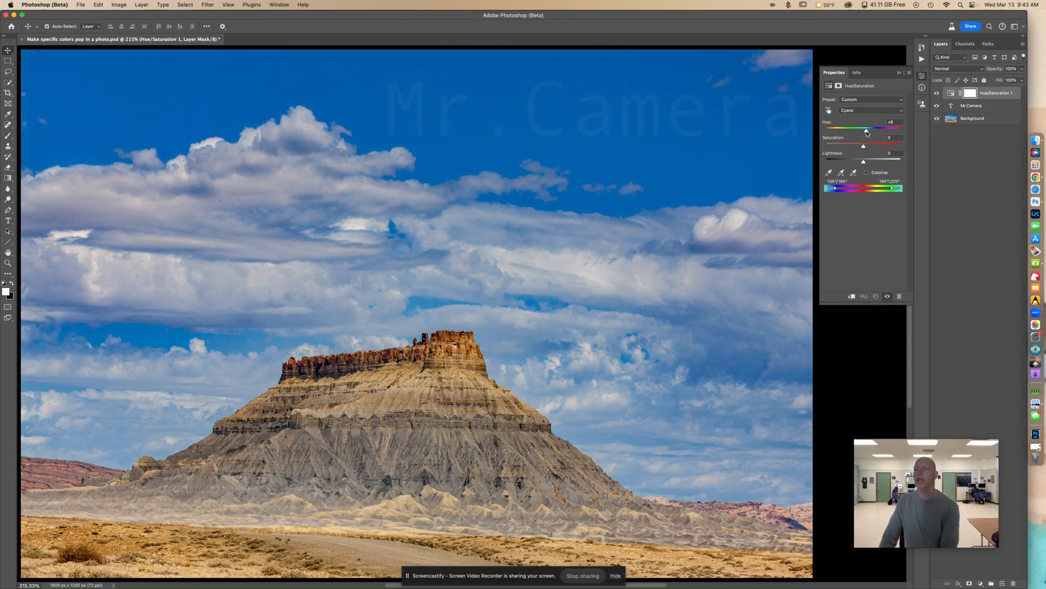
left_click_drag(865, 129, 868, 129)
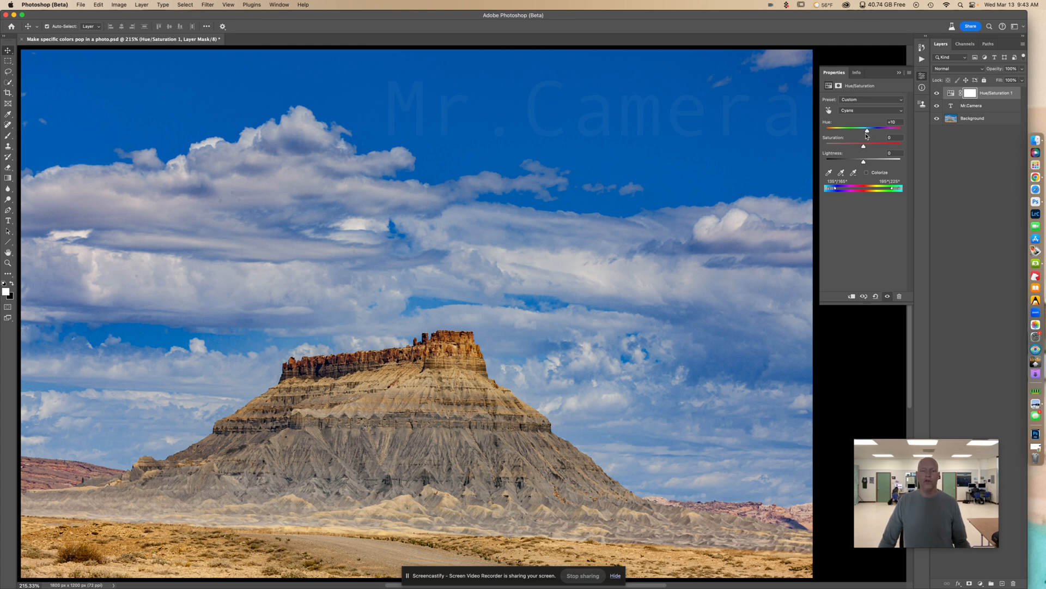
left_click_drag(863, 138, 862, 137)
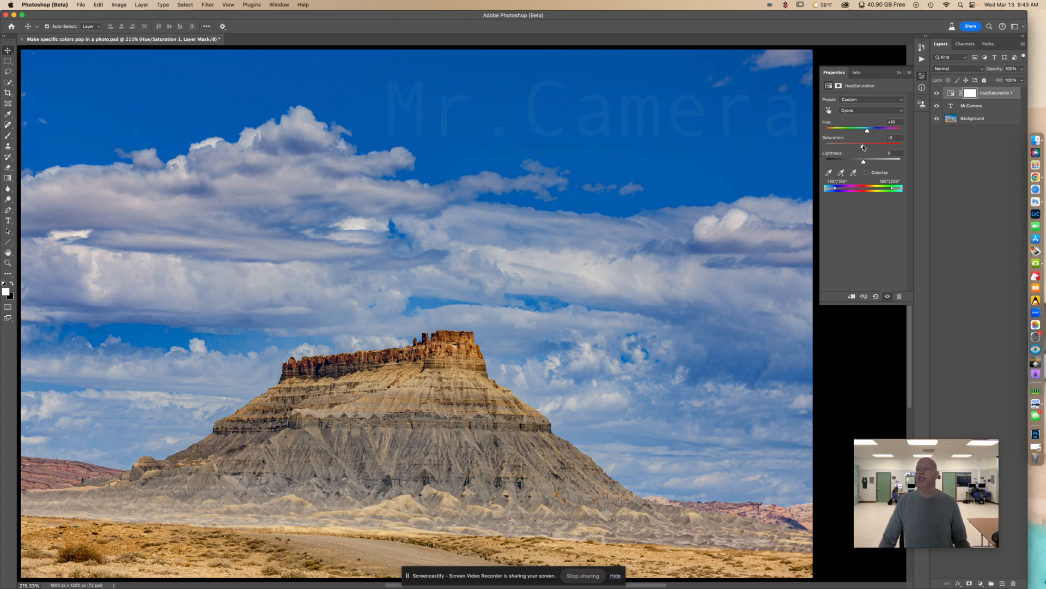
Lower the cyan saturation in several passes so the sky reads richer and less harsh.
left_click_drag(866, 143, 856, 144)
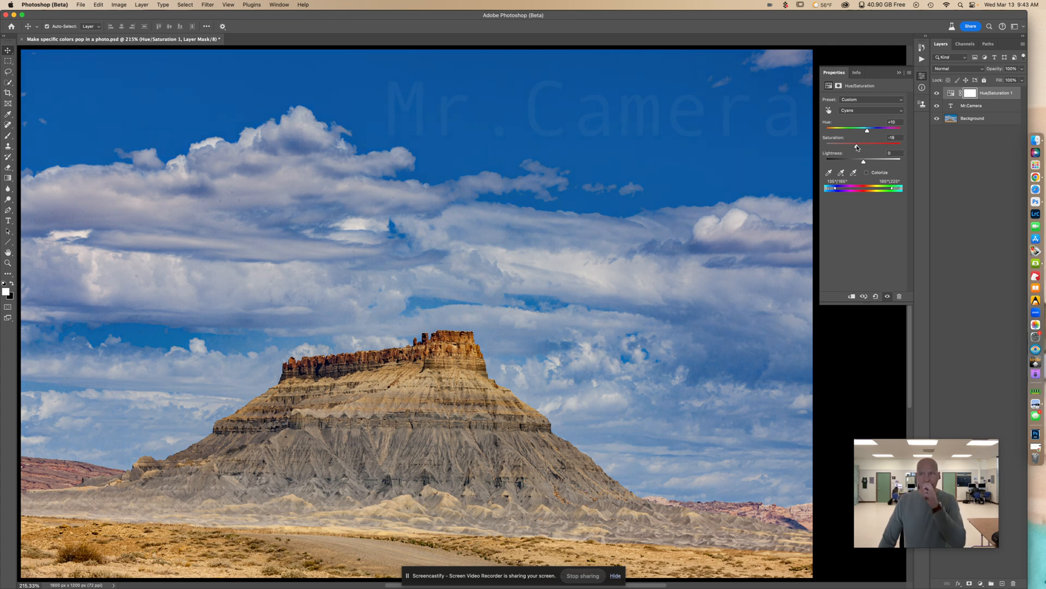
left_click_drag(867, 144, 853, 144)
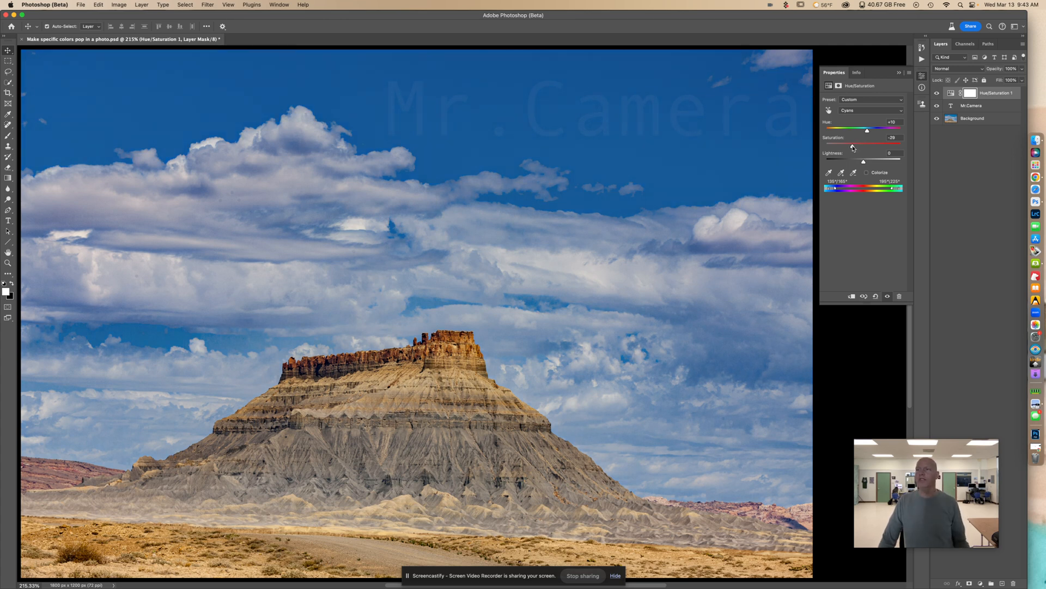
left_click_drag(849, 145, 844, 145)
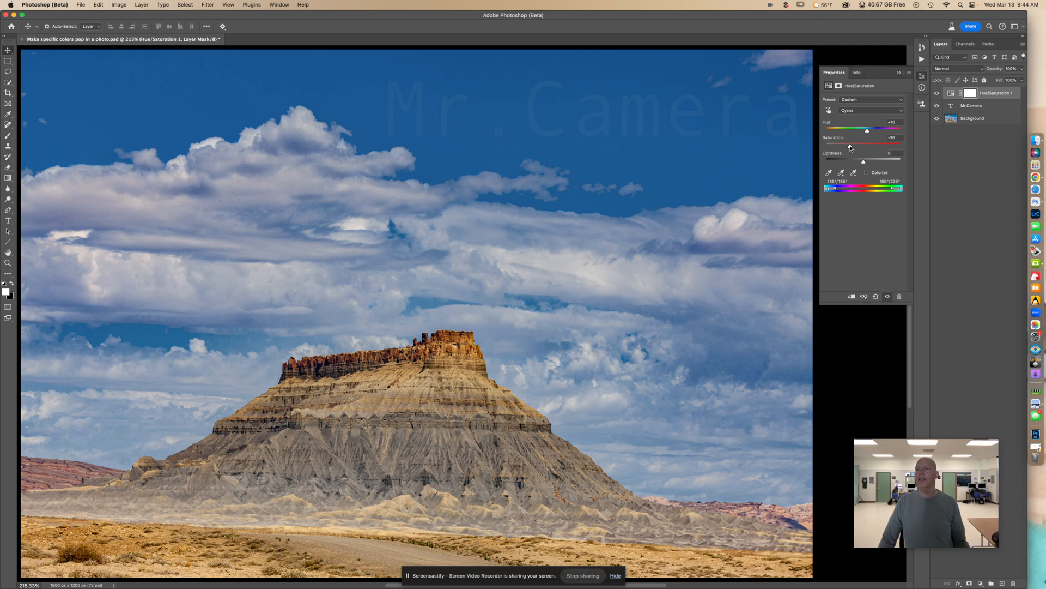
left_click_drag(849, 143, 848, 143)
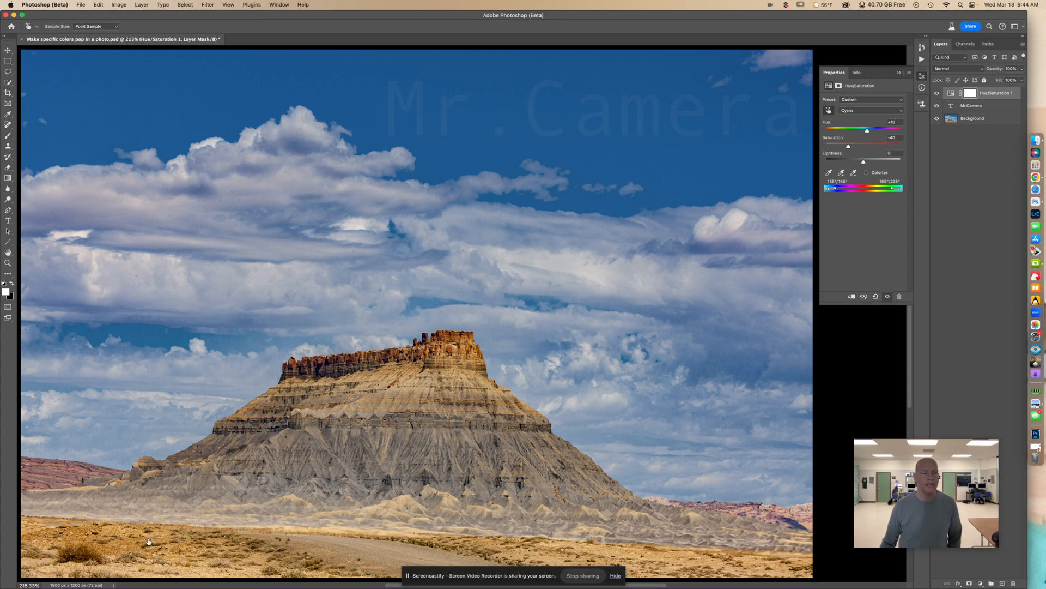
Target the Yellows, strongly boost their saturation and nudge hue toward orange for rock and desert.
left_click(871, 110)
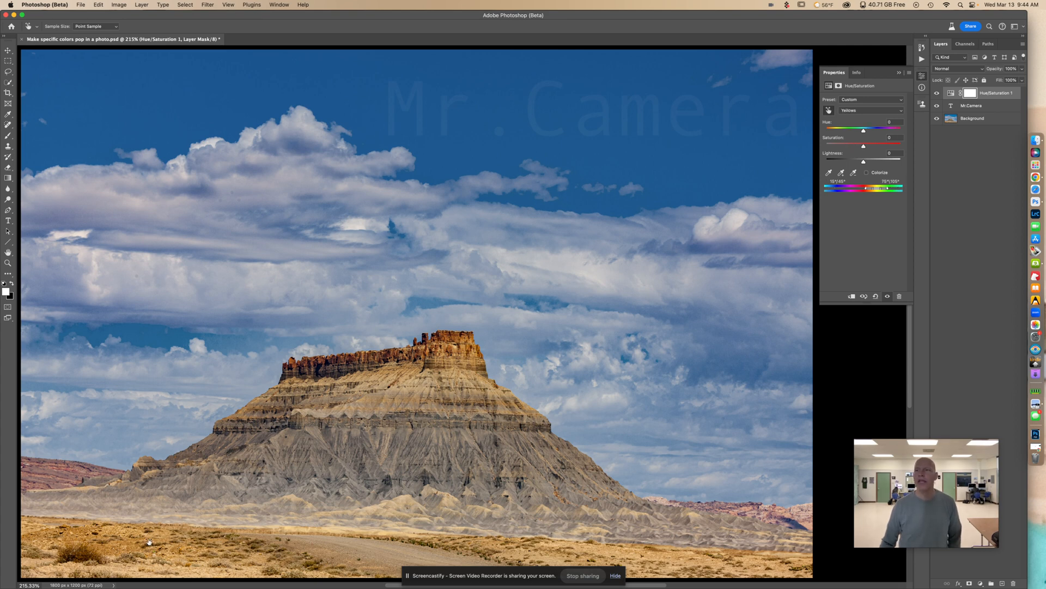
left_click_drag(863, 146, 870, 146)
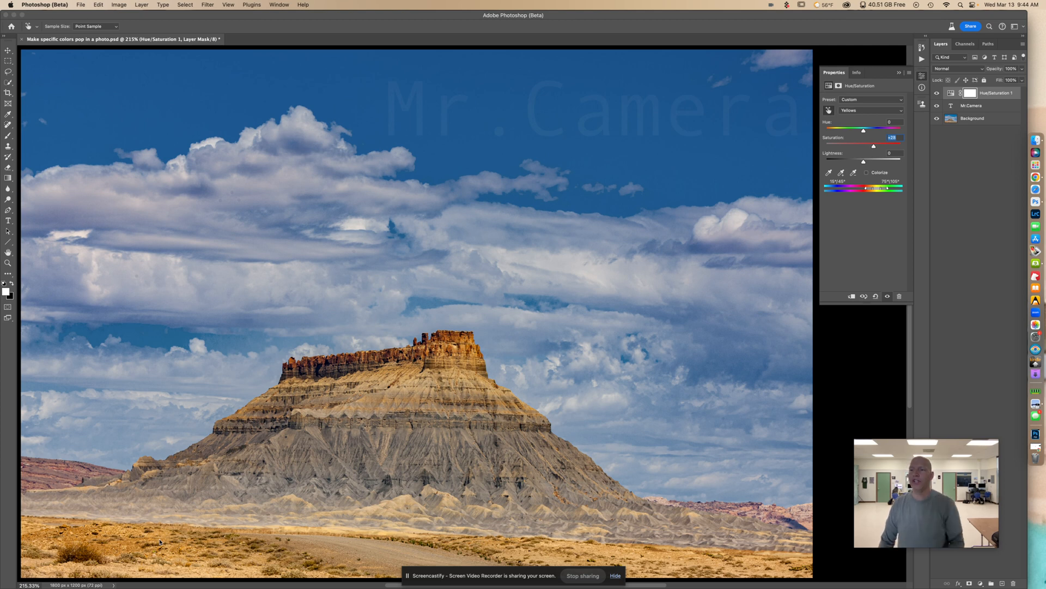
left_click_drag(863, 146, 878, 146)
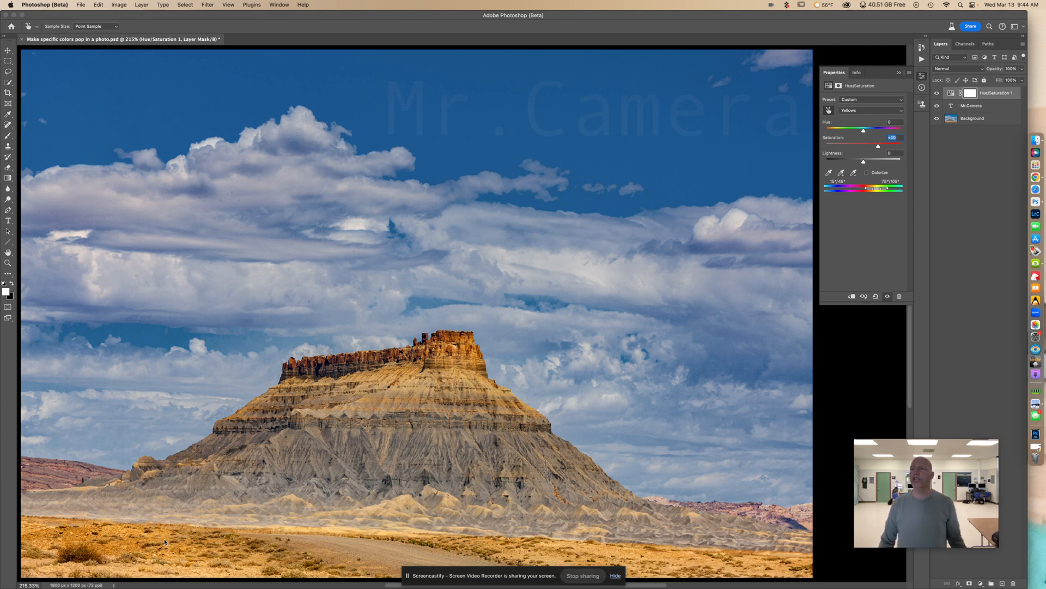
left_click_drag(879, 145, 881, 145)
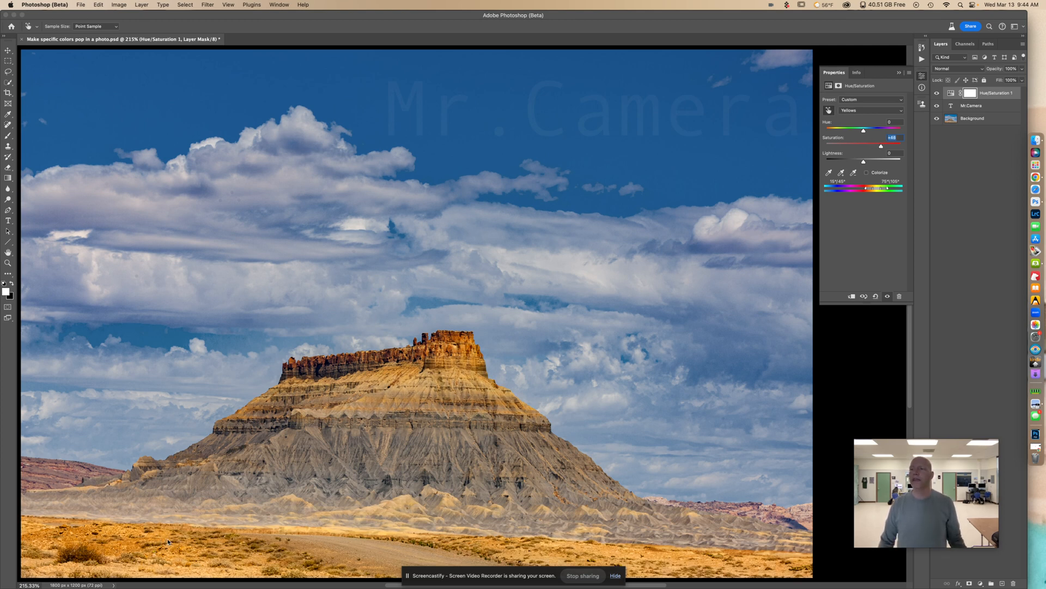
left_click_drag(889, 146, 899, 147)
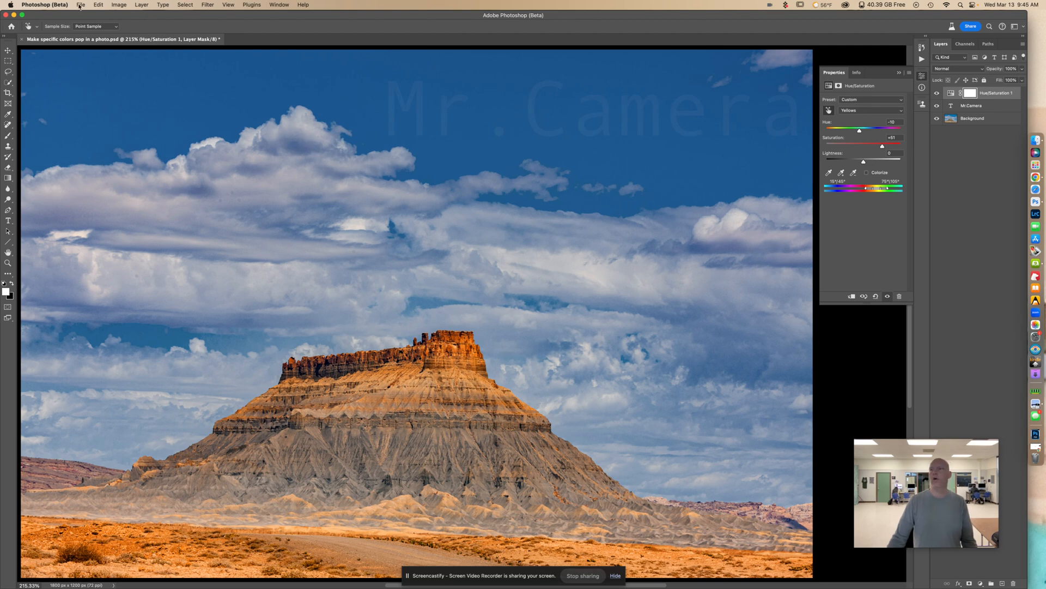
Save a copy of the adjusted landscape as a JPEG, accepting the JPEG quality options.
left_click(44, 4)
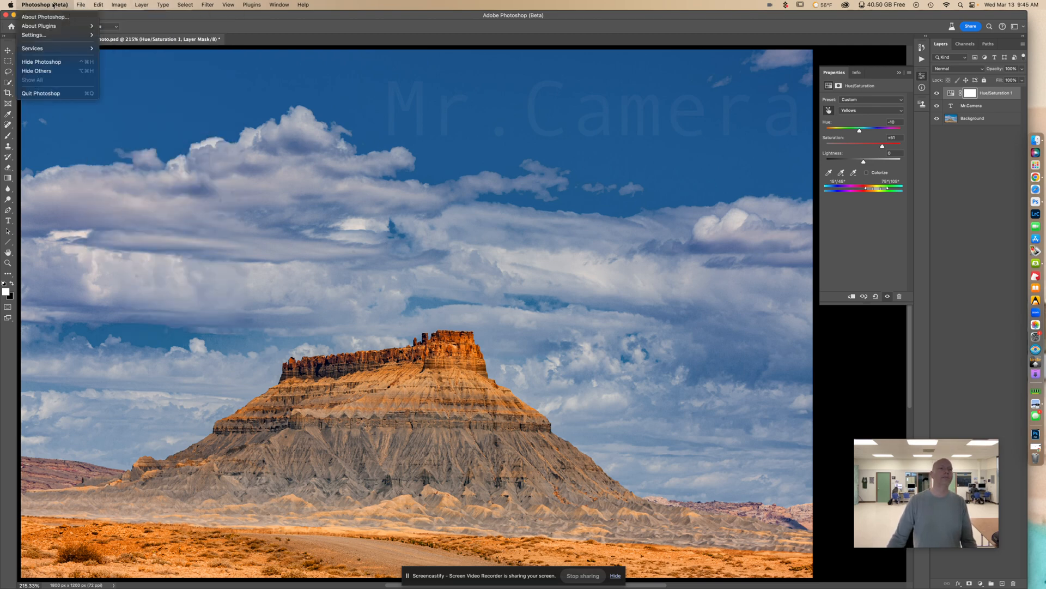
left_click(81, 5)
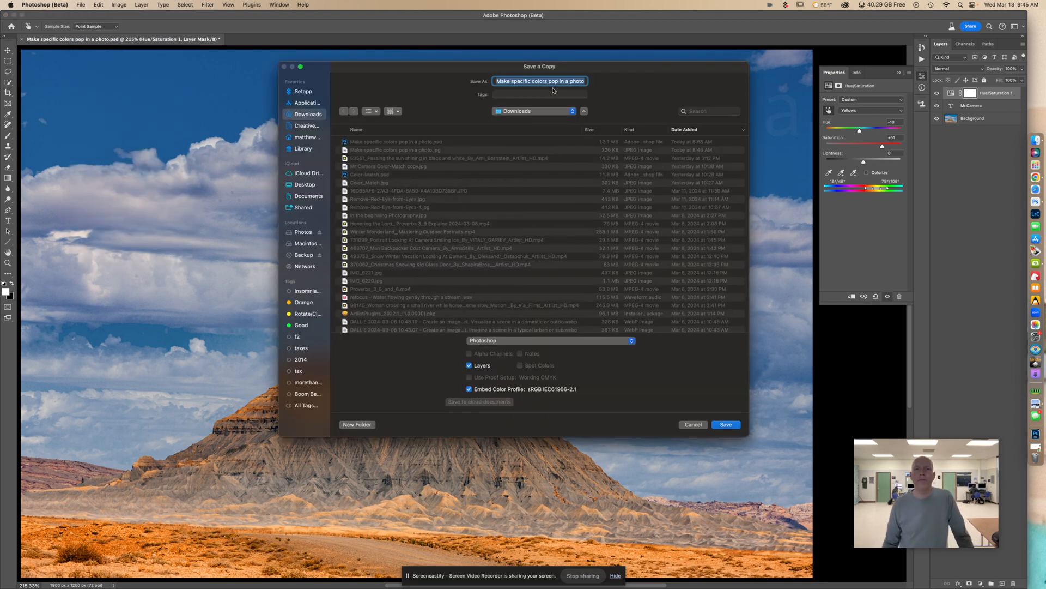
left_click(549, 341)
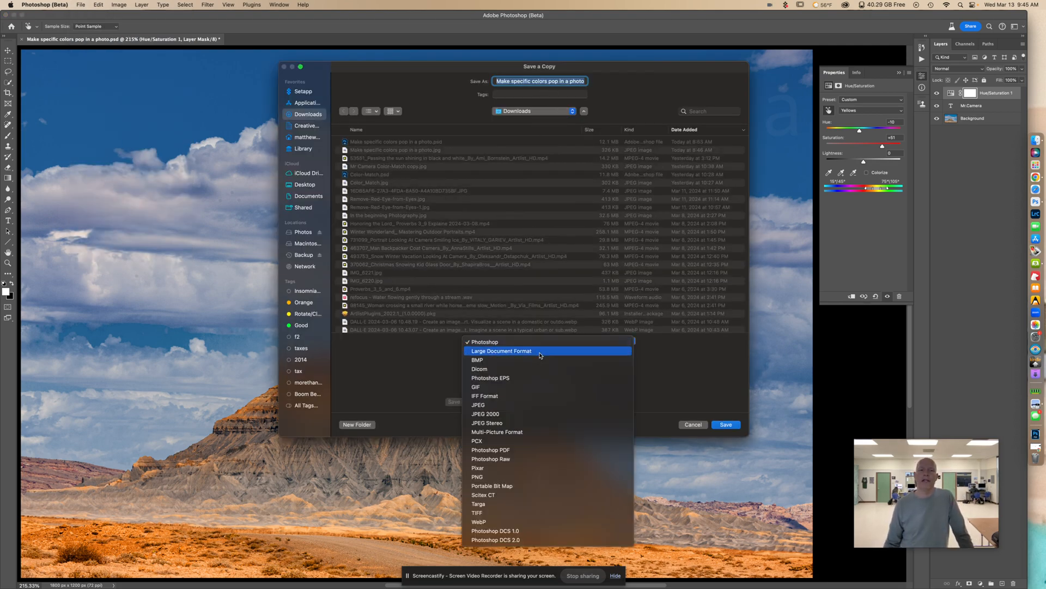
left_click(478, 405)
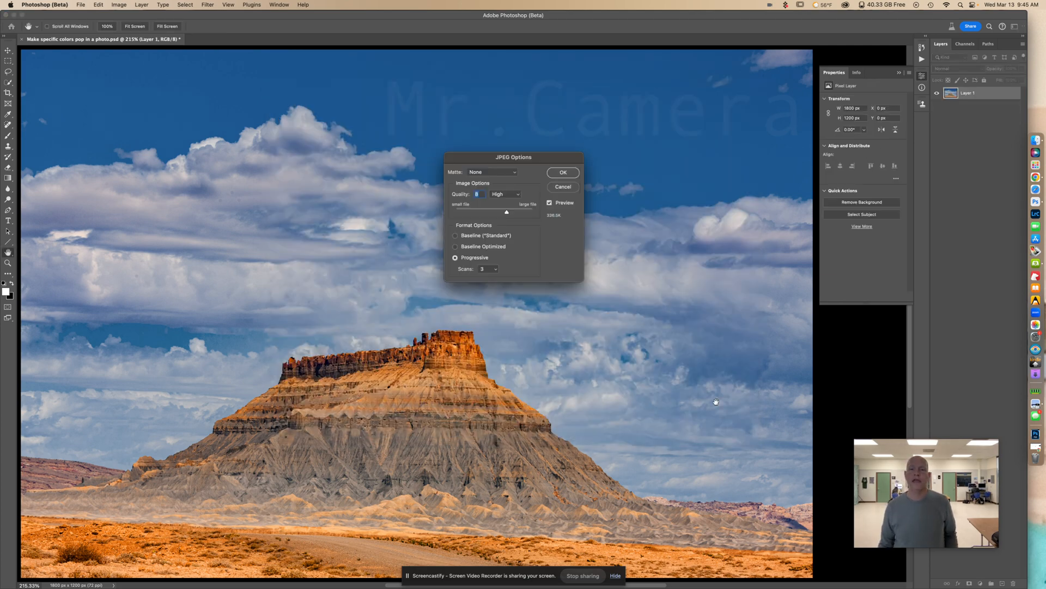
left_click(563, 172)
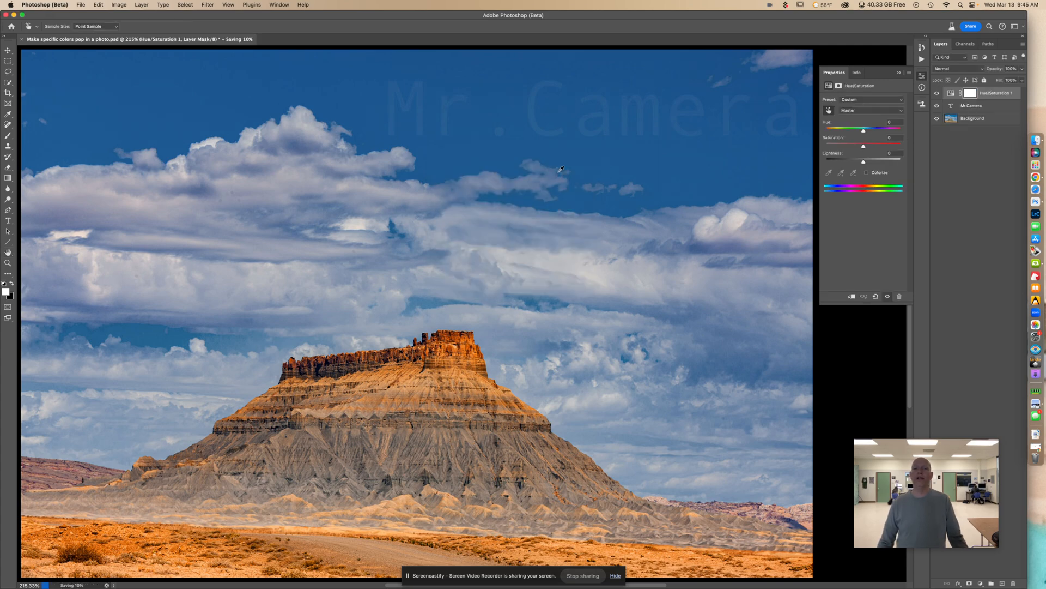